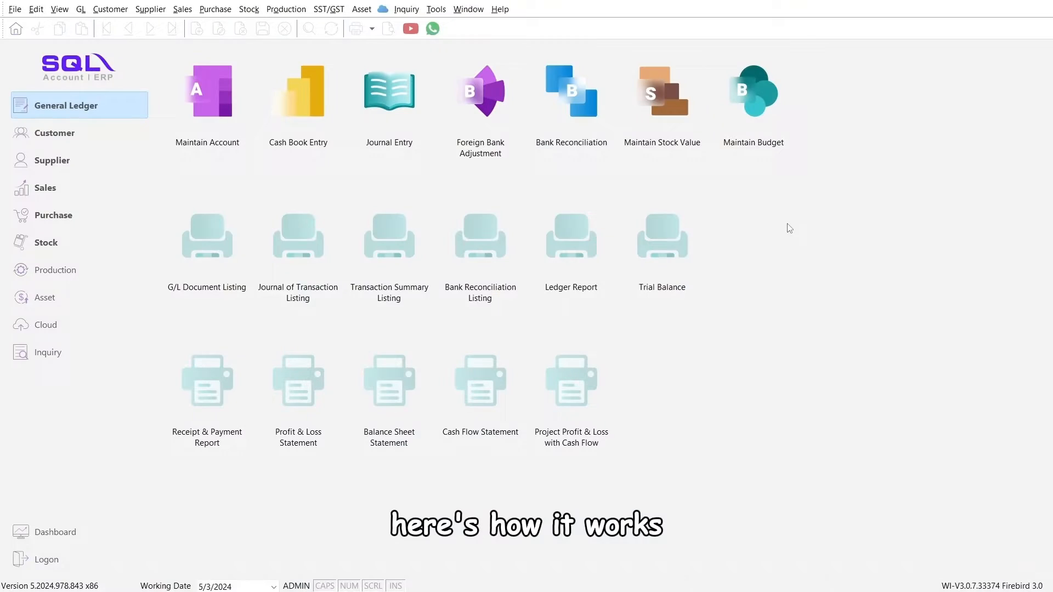
{"action": "mouse_move", "coordinate": [657, 173]}
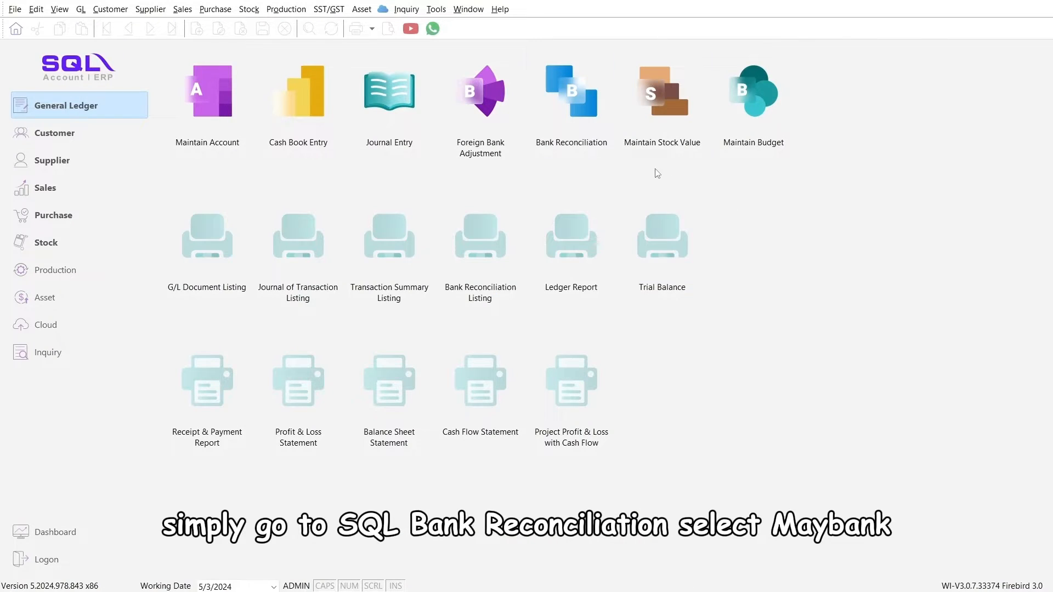
Step: Open Bank Reconciliation for bank account 310-001 from the General Ledger home screen
{"action": "left_click", "coordinate": [571, 91]}
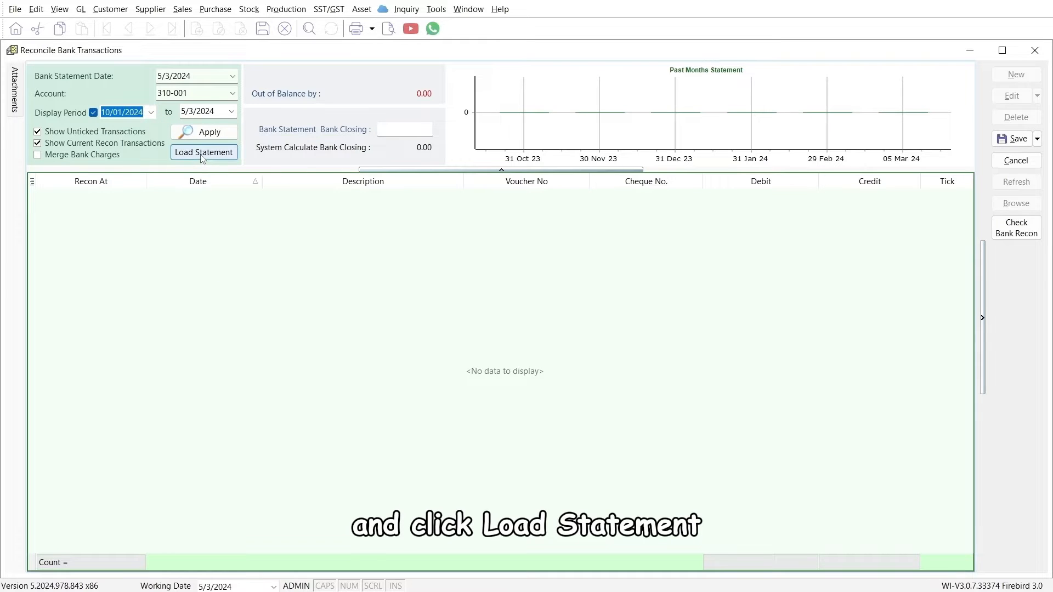
Step: Load the Maybank statement to auto-match transactions, then return to the main ledger screen
{"action": "left_click", "coordinate": [203, 152]}
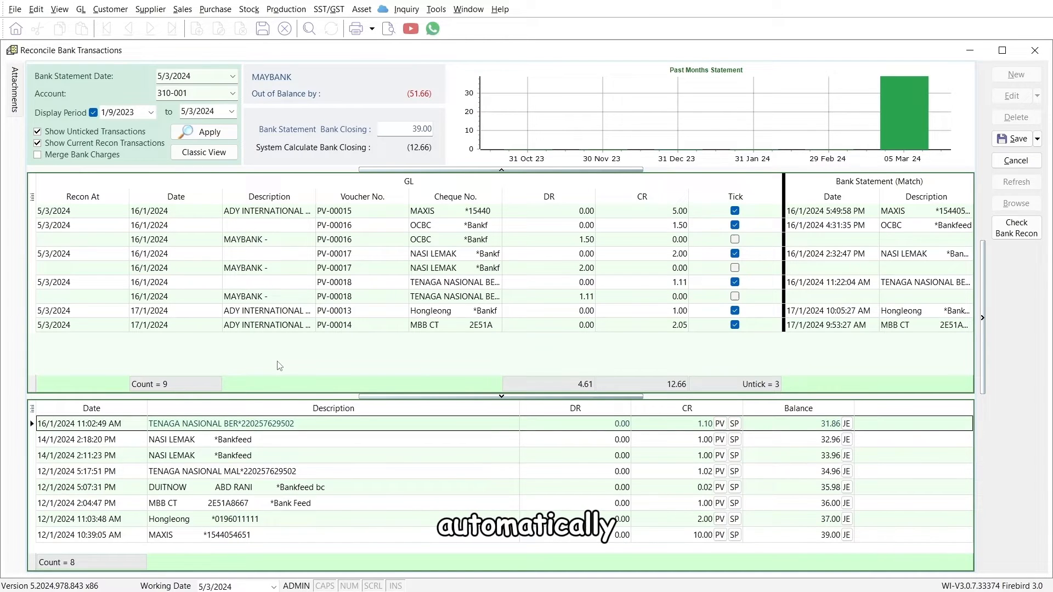
{"action": "left_click", "coordinate": [13, 9]}
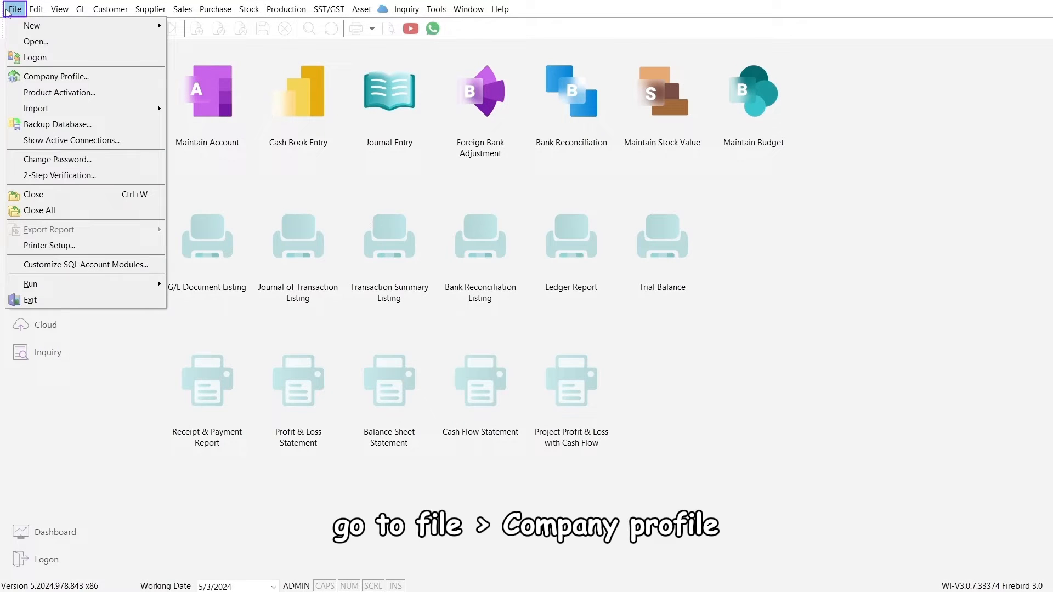
Step: Save the company profile and begin connecting Maybank under Cloud Banking
{"action": "left_click", "coordinate": [57, 76]}
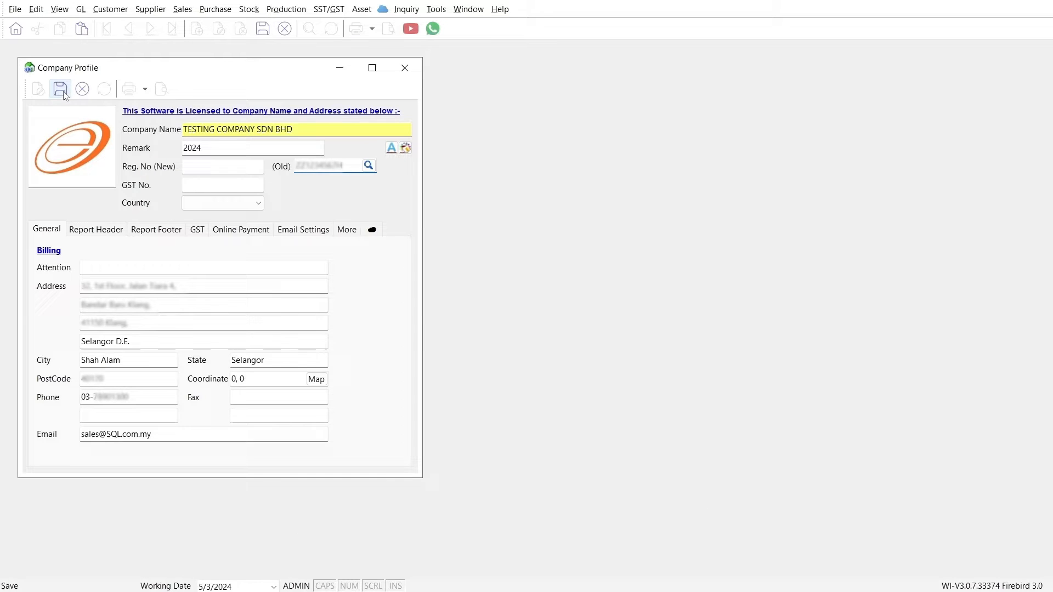
{"action": "left_click", "coordinate": [383, 9]}
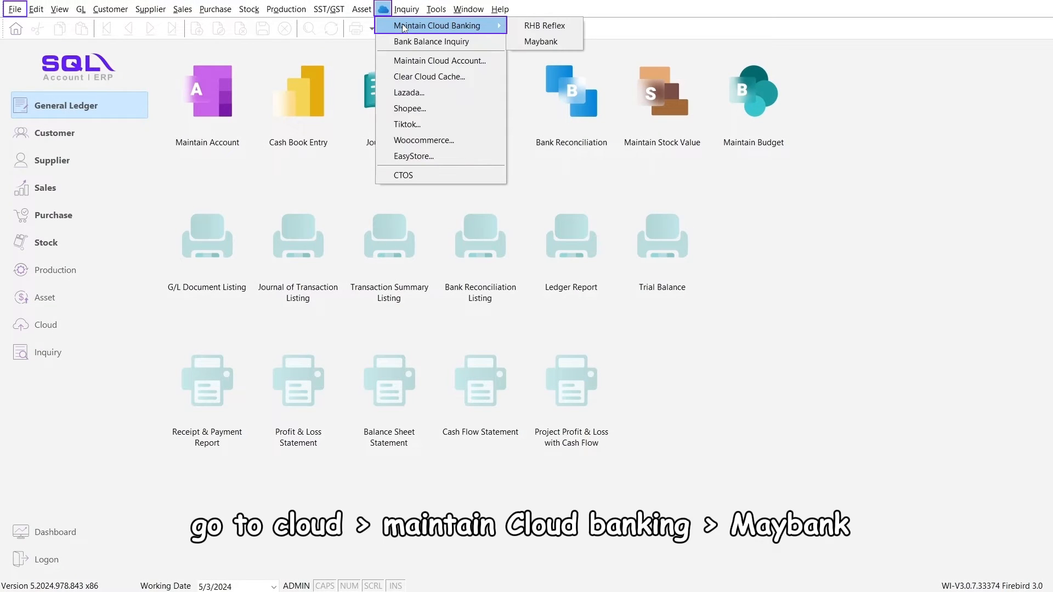
{"action": "left_click", "coordinate": [540, 41]}
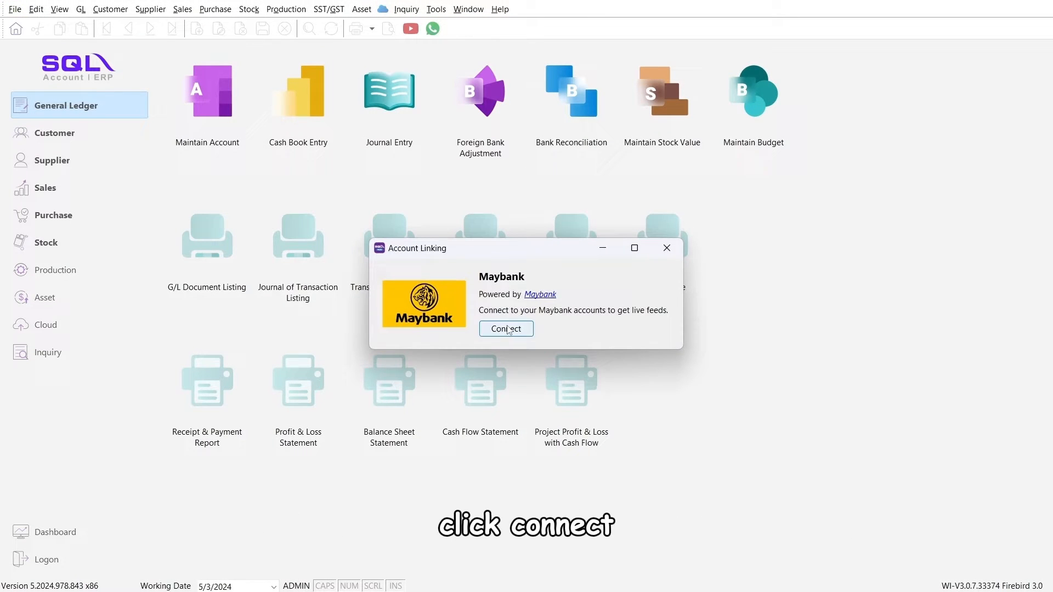
{"action": "left_click", "coordinate": [506, 329]}
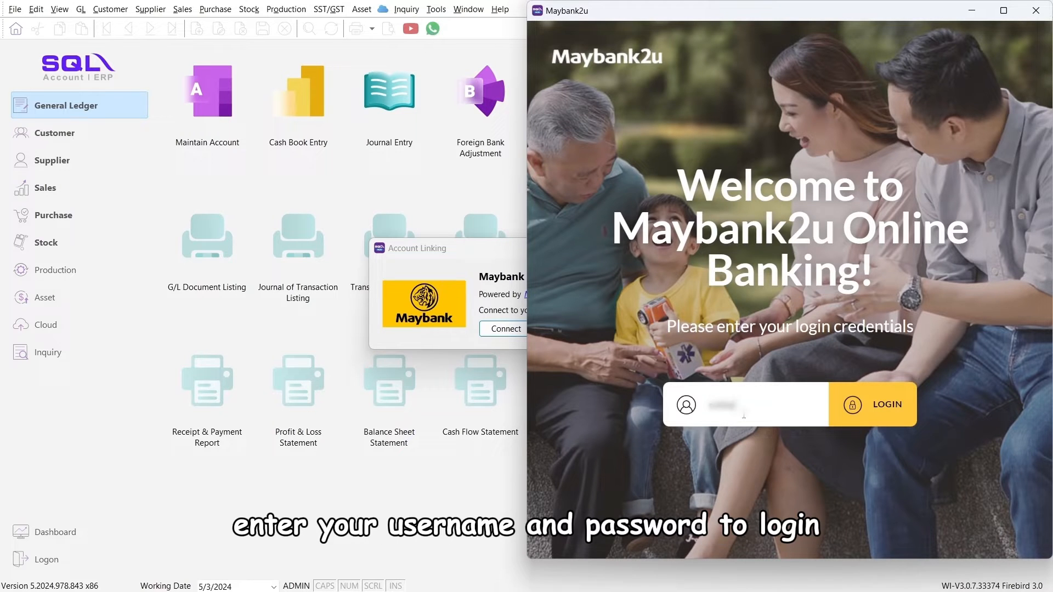
Step: Log in to Maybank2u, link the account with agreements and secure verification, and return to SQL
{"action": "left_click", "coordinate": [887, 404]}
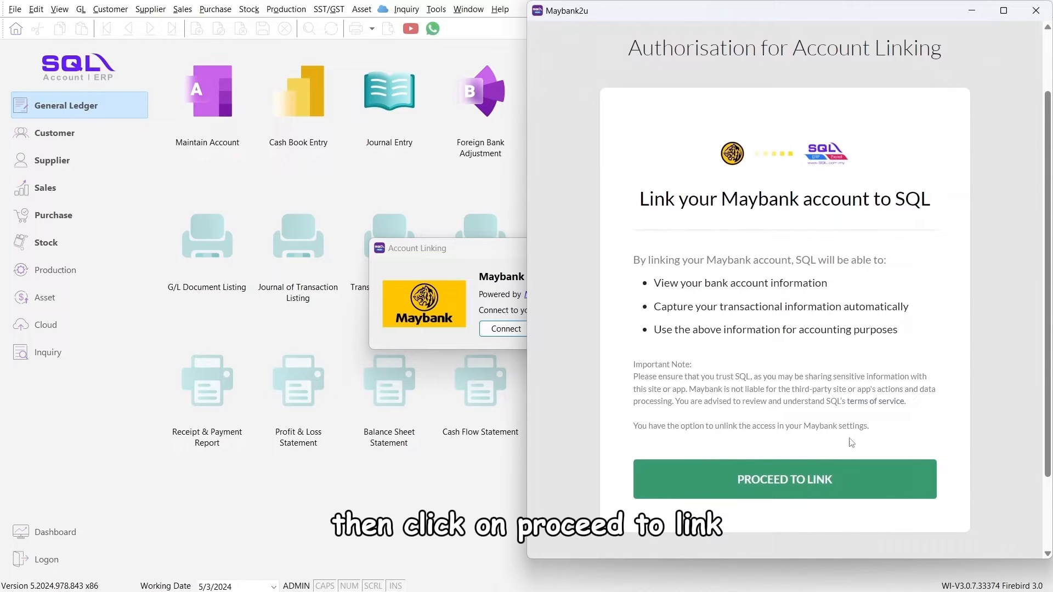
{"action": "left_click", "coordinate": [784, 479]}
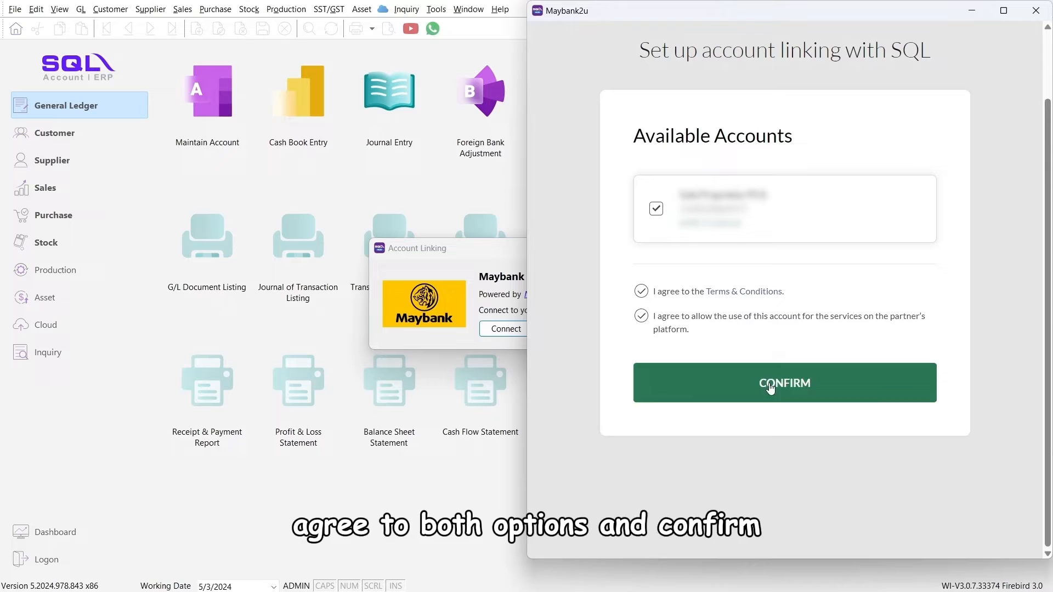
{"action": "left_click", "coordinate": [784, 383]}
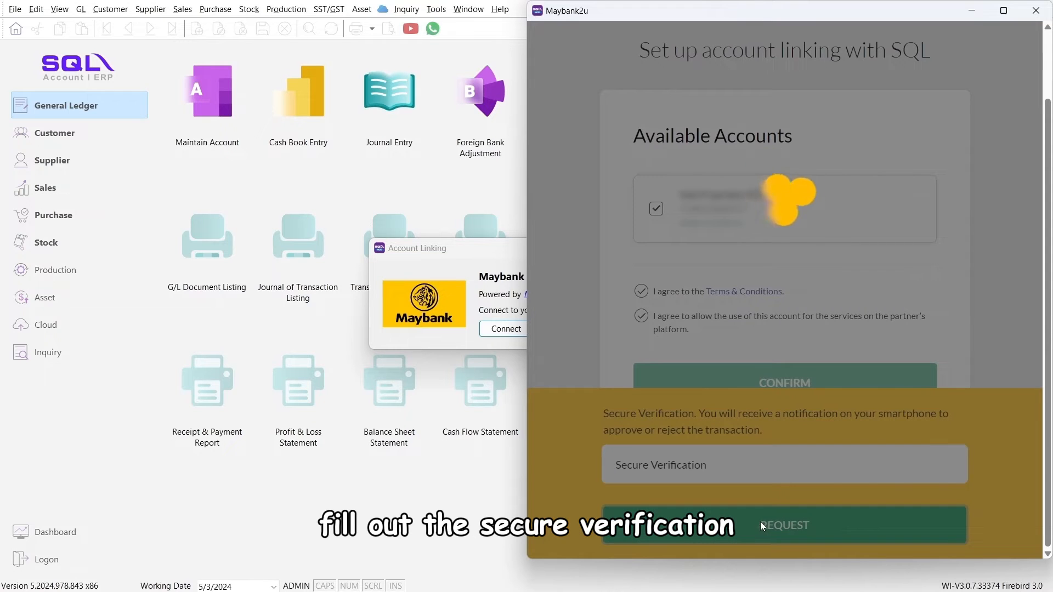
{"action": "left_click", "coordinate": [785, 524]}
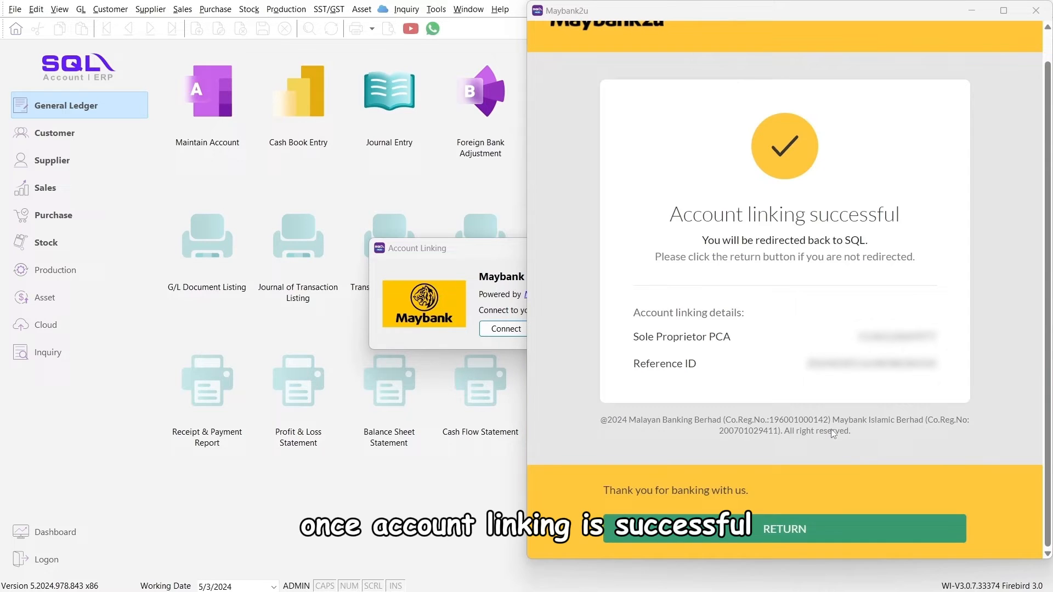
{"action": "left_click", "coordinate": [784, 529]}
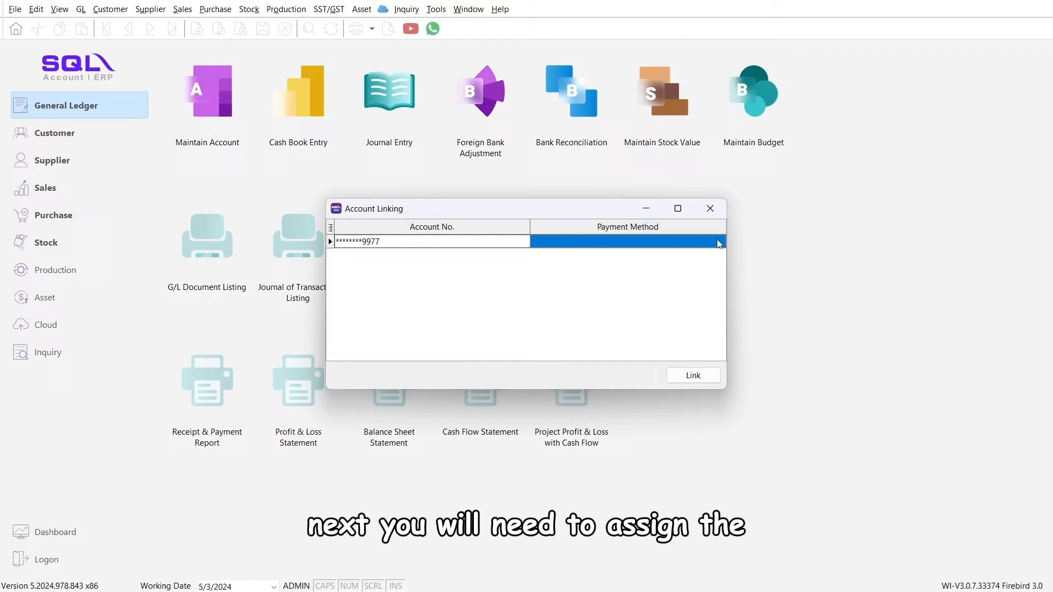
Step: Map the linked Maybank account to payment method 310-001 and confirm the link
{"action": "left_click", "coordinate": [719, 242]}
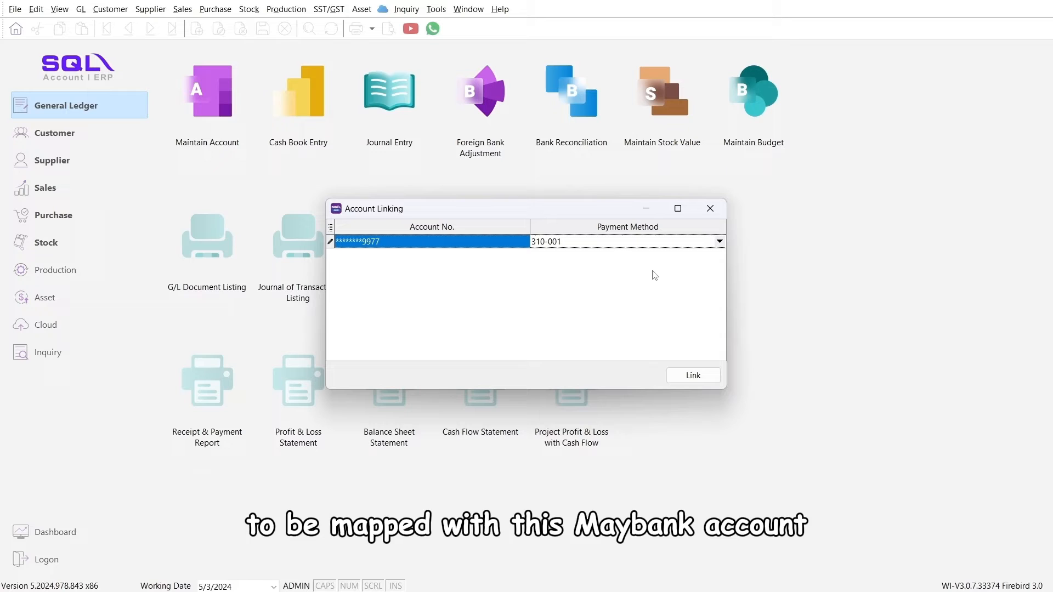
{"action": "left_click", "coordinate": [693, 374]}
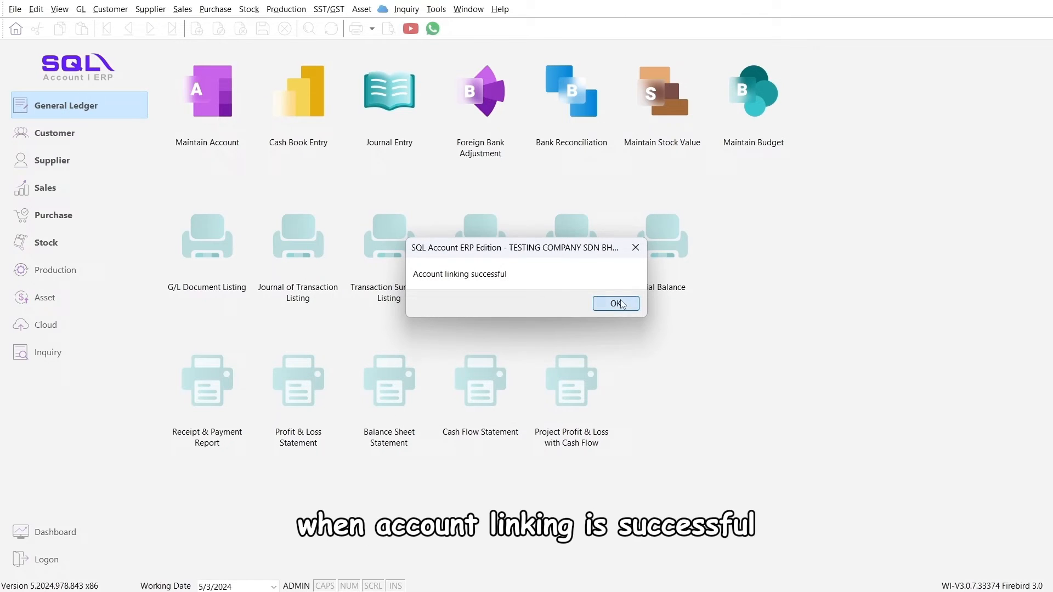
{"action": "left_click", "coordinate": [614, 303]}
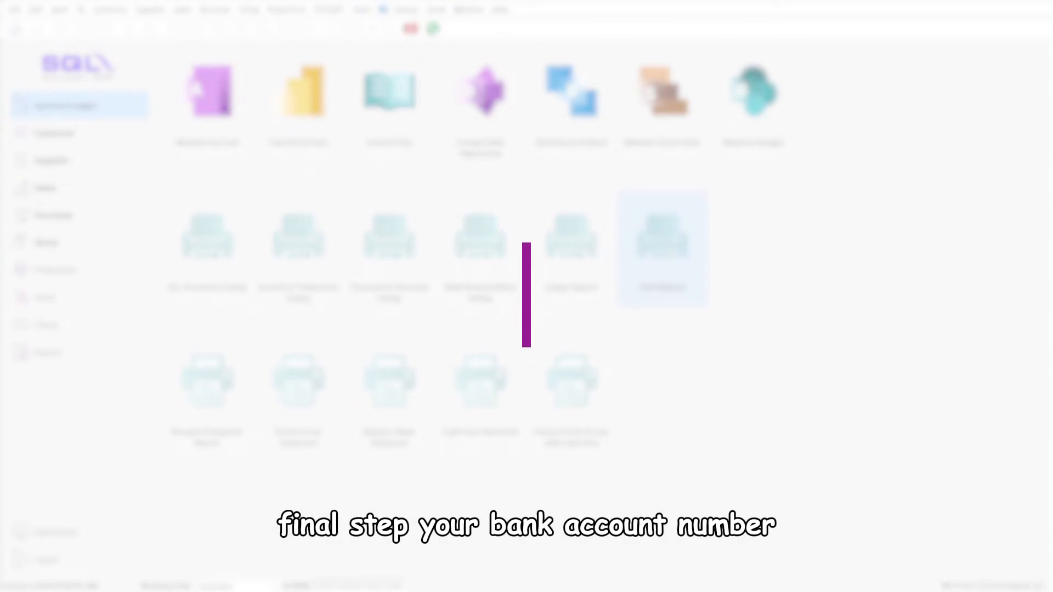
Step: View payment method 310-001 MAYBANK showing linked account number ending 9977
{"action": "left_click", "coordinate": [436, 9]}
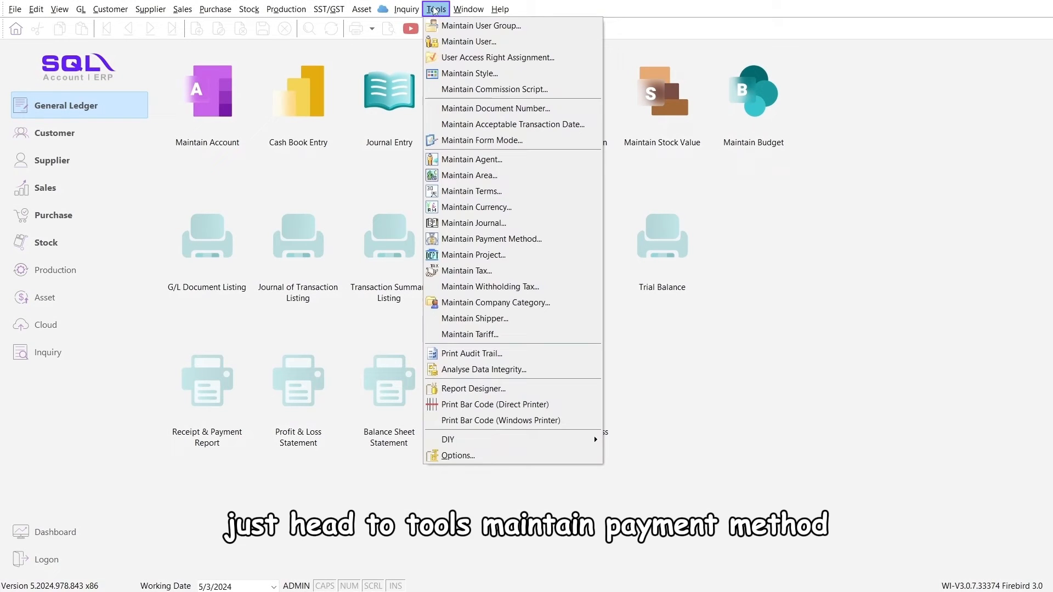
{"action": "left_click", "coordinate": [492, 238]}
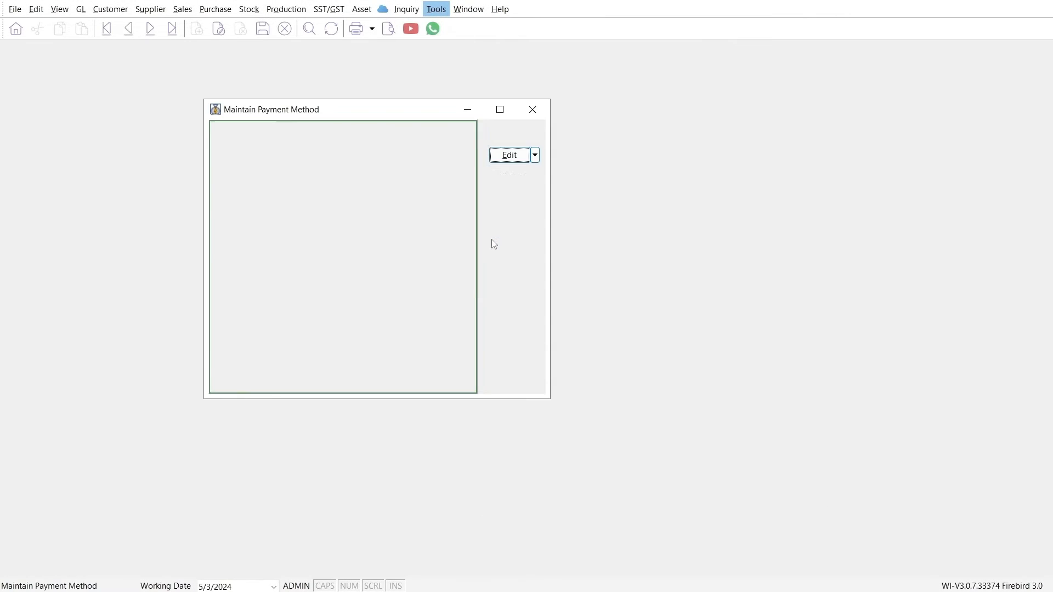
{"action": "left_click", "coordinate": [514, 240]}
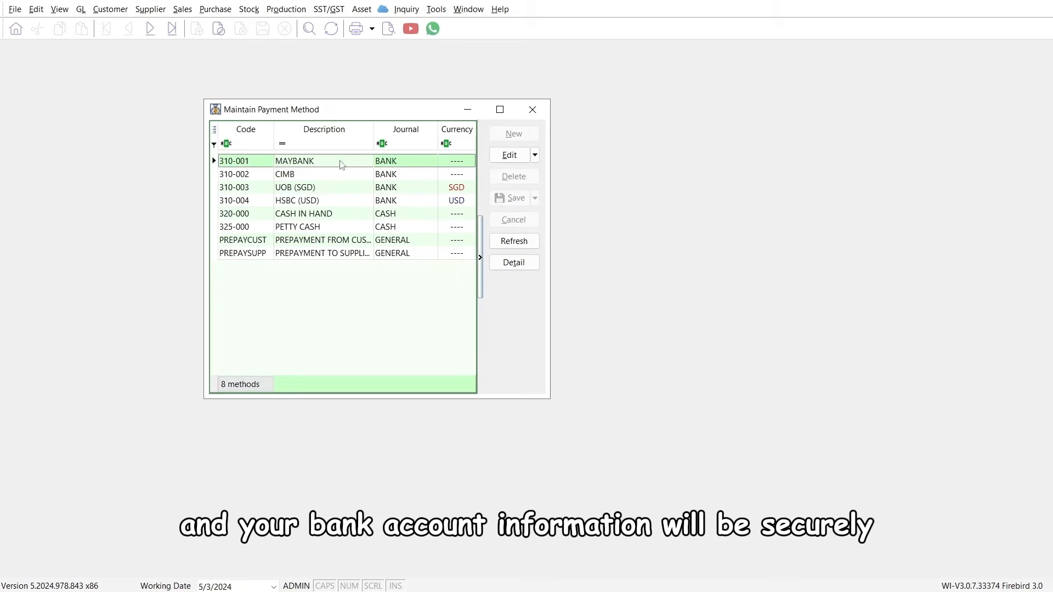
{"action": "left_click", "coordinate": [513, 262]}
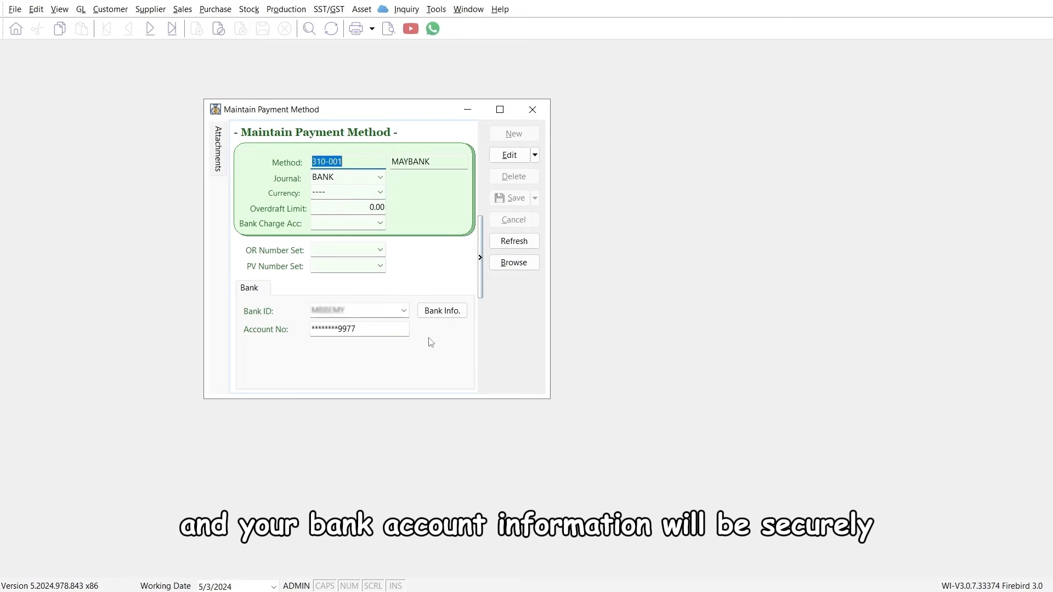